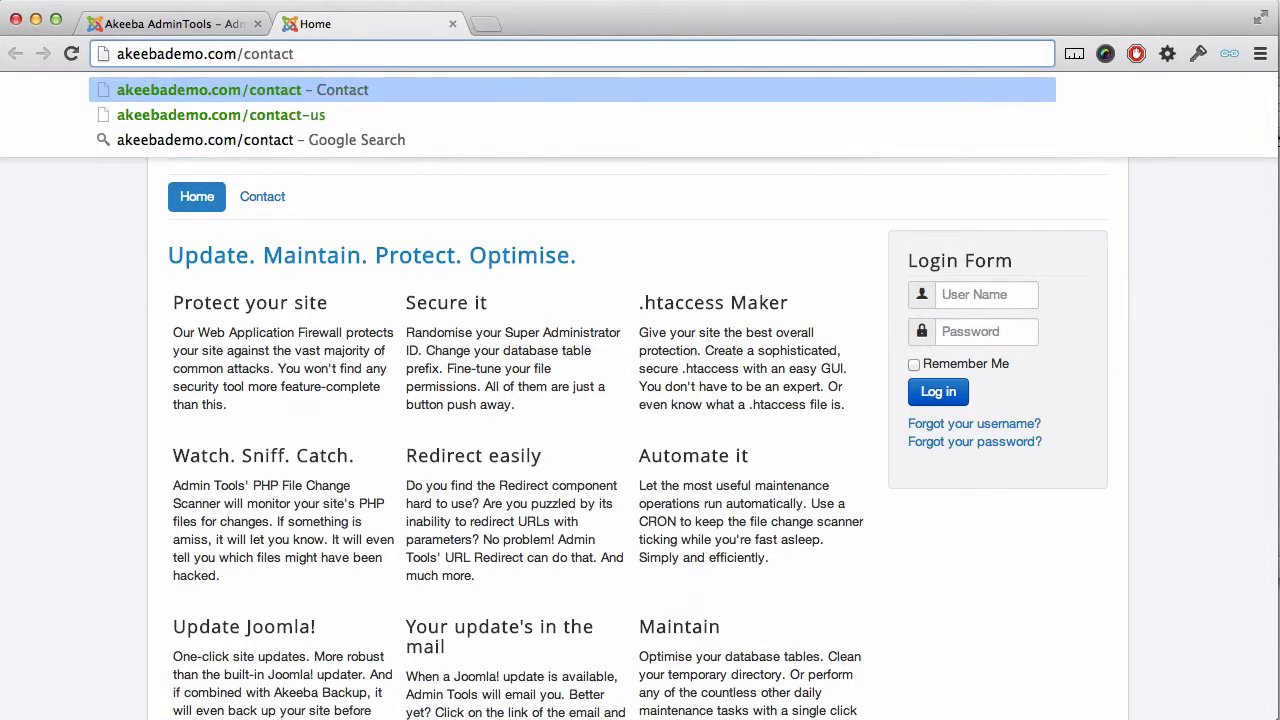
Load akeebademo.com/contact-us, see the 404 error, then go to the working Contact page
{"action": "left_click", "coordinate": [220, 114]}
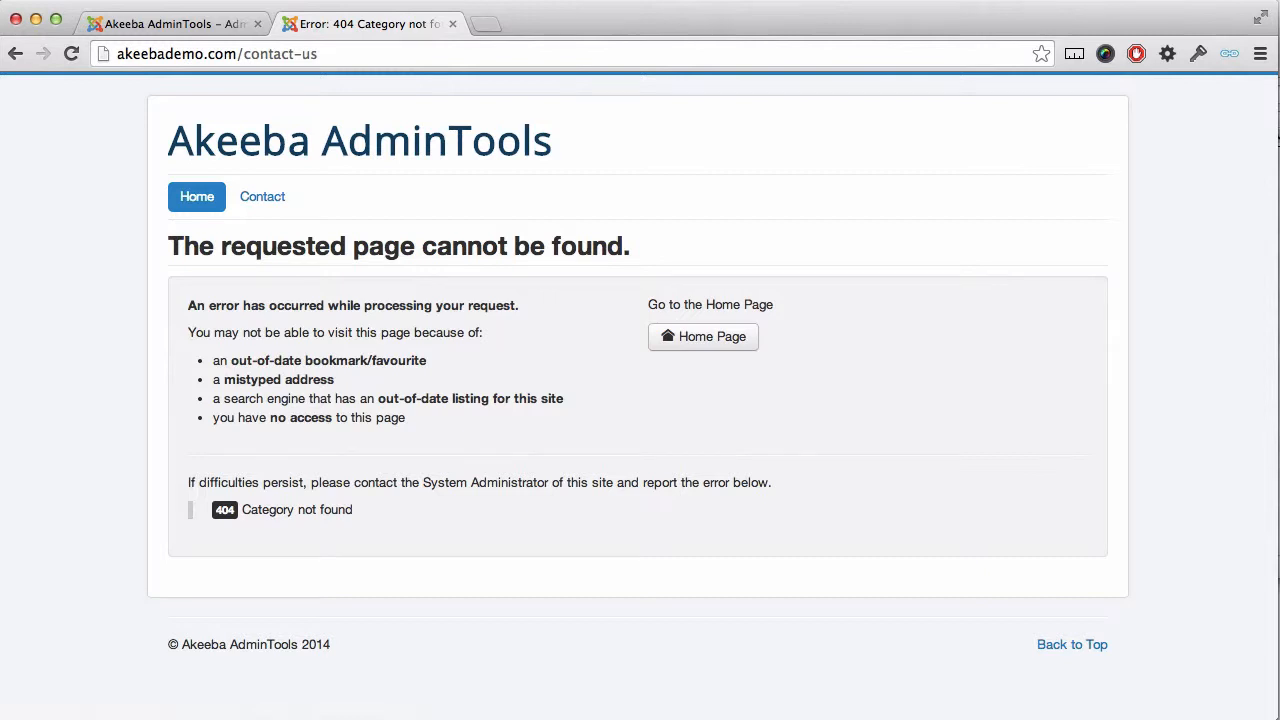
{"action": "mouse_move", "coordinate": [312, 210]}
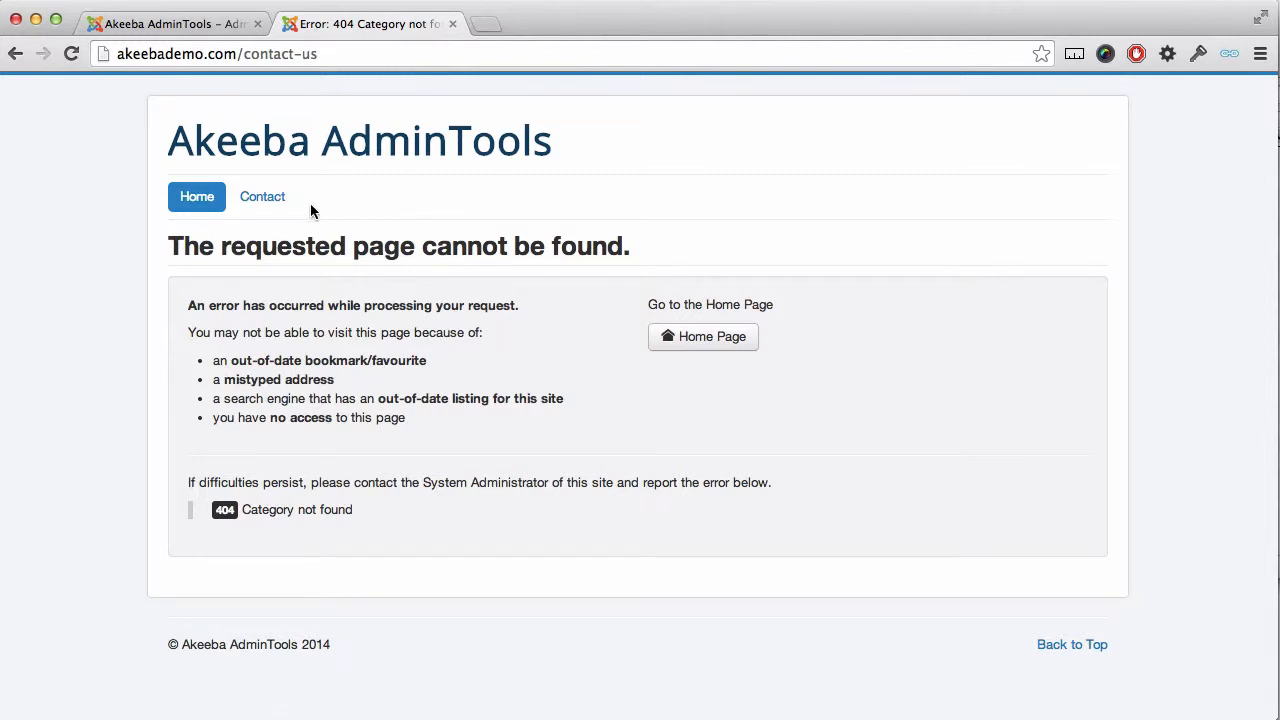
{"action": "mouse_move", "coordinate": [262, 196]}
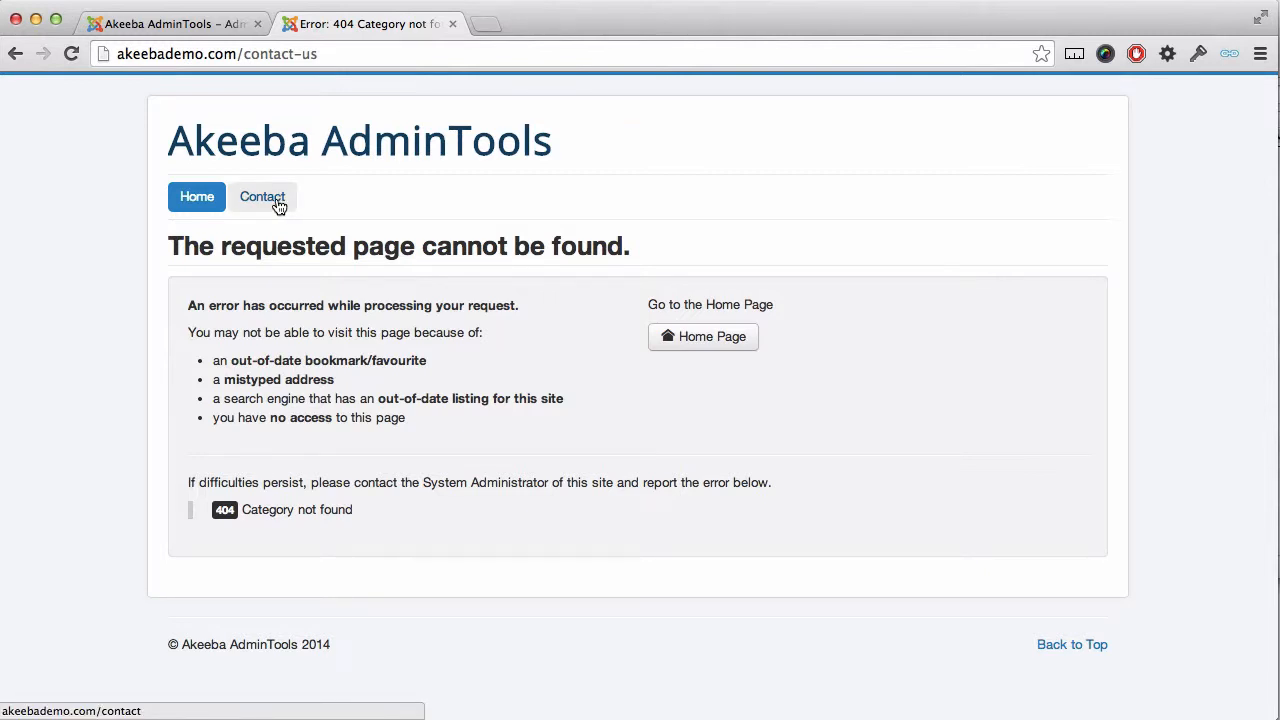
{"action": "left_click", "coordinate": [262, 196]}
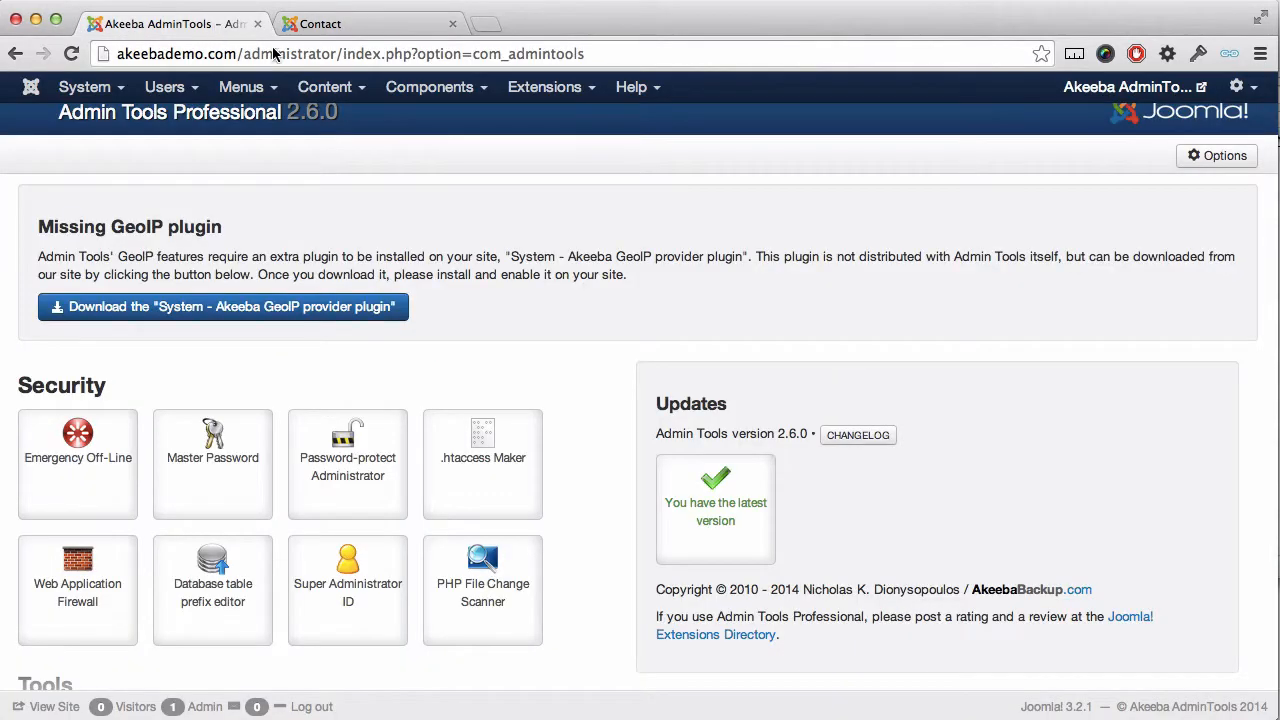
Reach the Tools area of the control panel and enter the URL Redirection manager
{"action": "scroll", "scroll_direction": "down", "scroll_amount": 3}
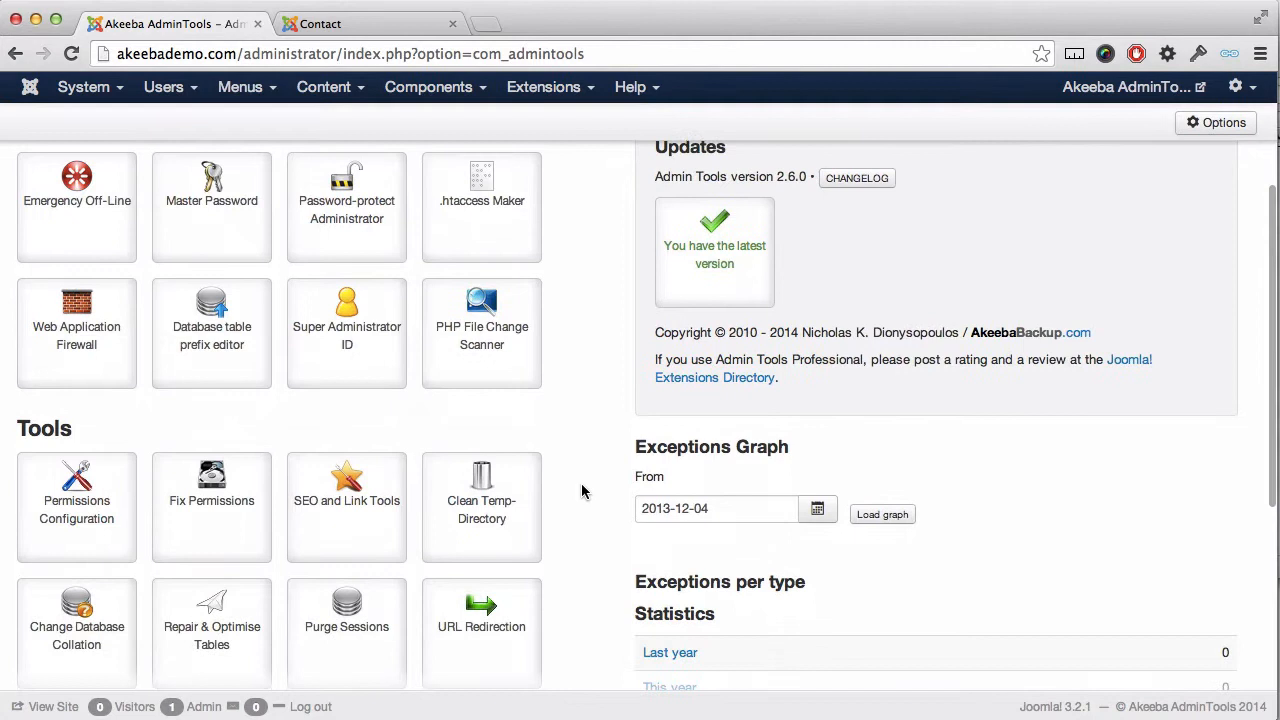
{"action": "scroll", "scroll_direction": "down", "scroll_amount": 3}
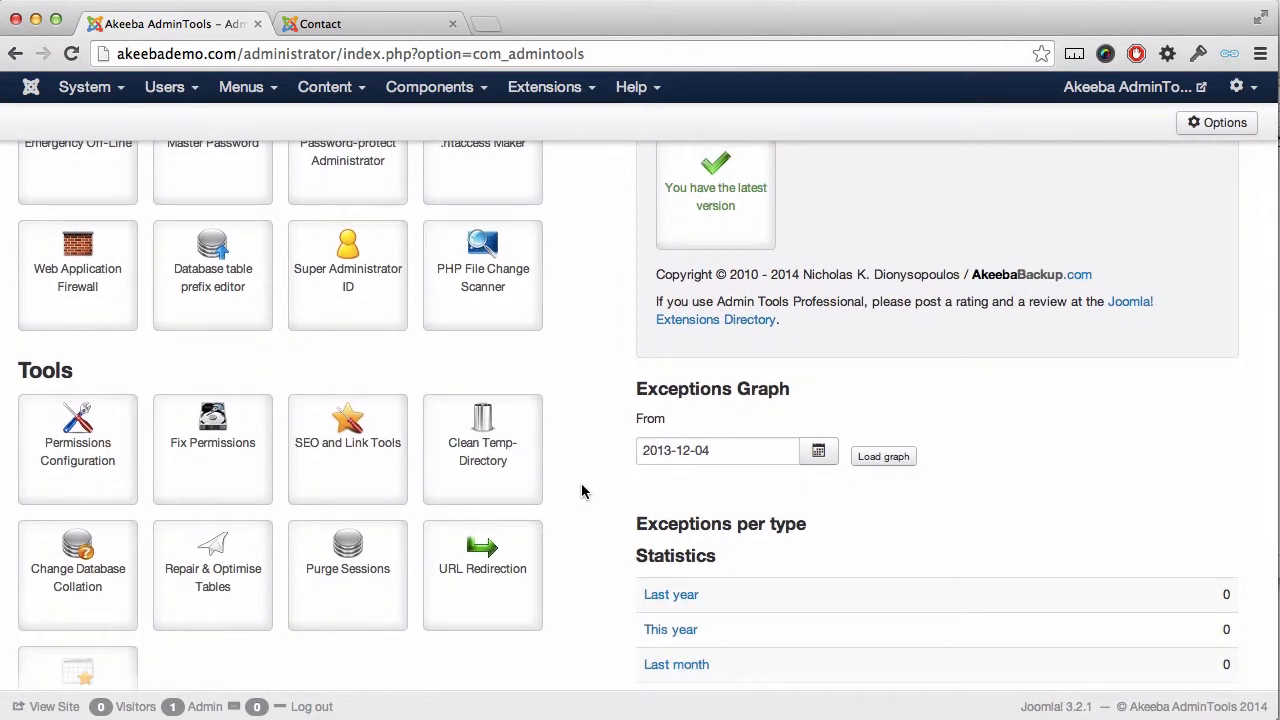
{"action": "mouse_move", "coordinate": [508, 568]}
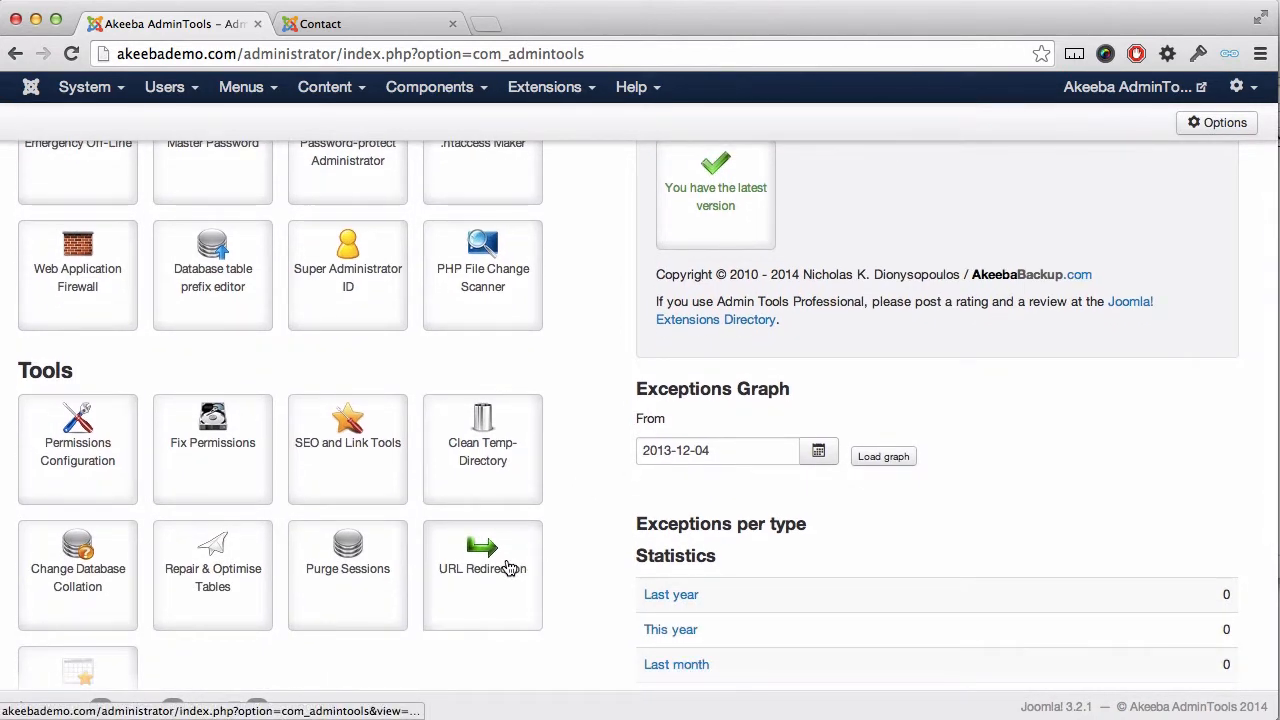
{"action": "left_click", "coordinate": [482, 568]}
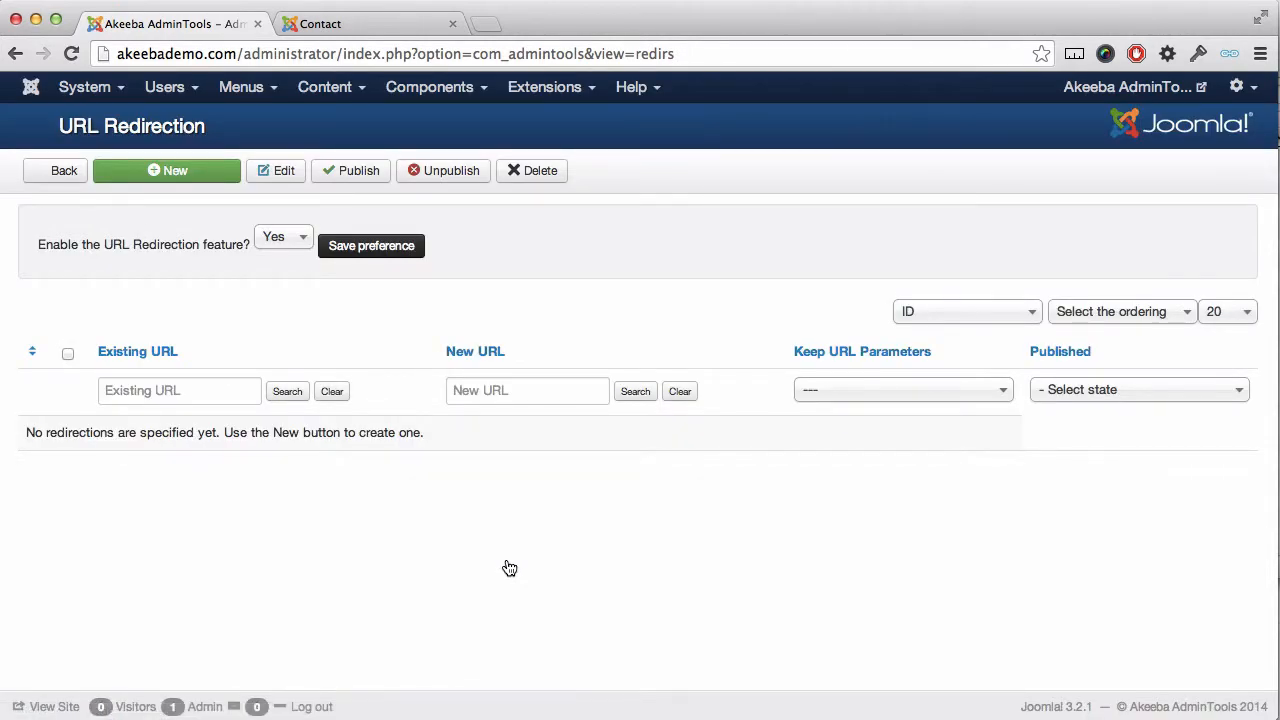
{"action": "mouse_move", "coordinate": [204, 188]}
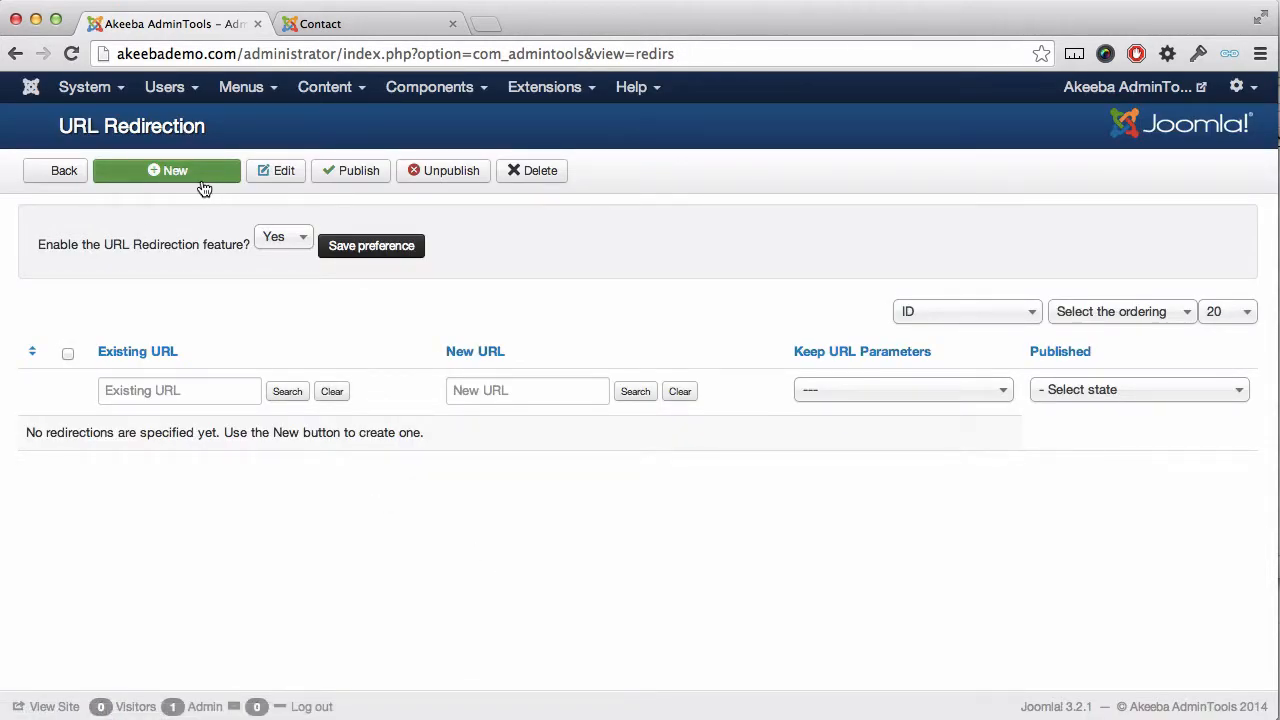
Create a redirection with Existing URL 'contact' and New URL 'contact-us', published, and save it
{"action": "left_click", "coordinate": [168, 170]}
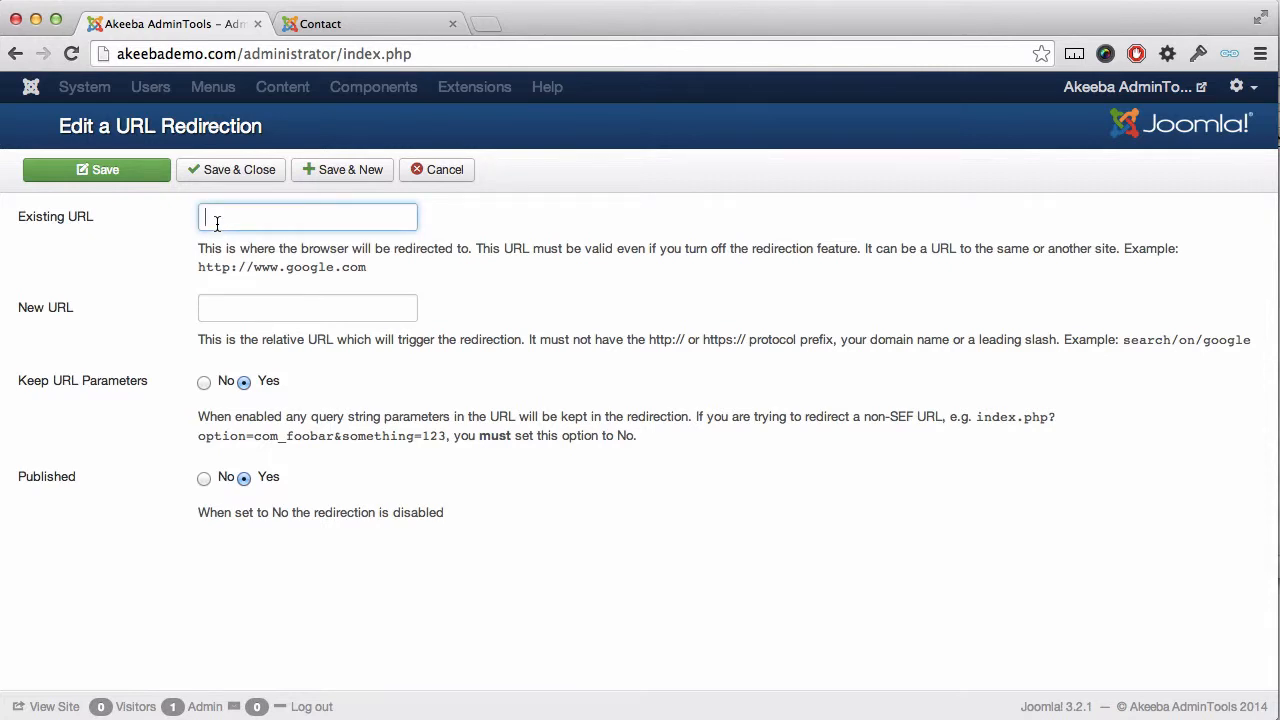
{"action": "type", "text": "contact"}
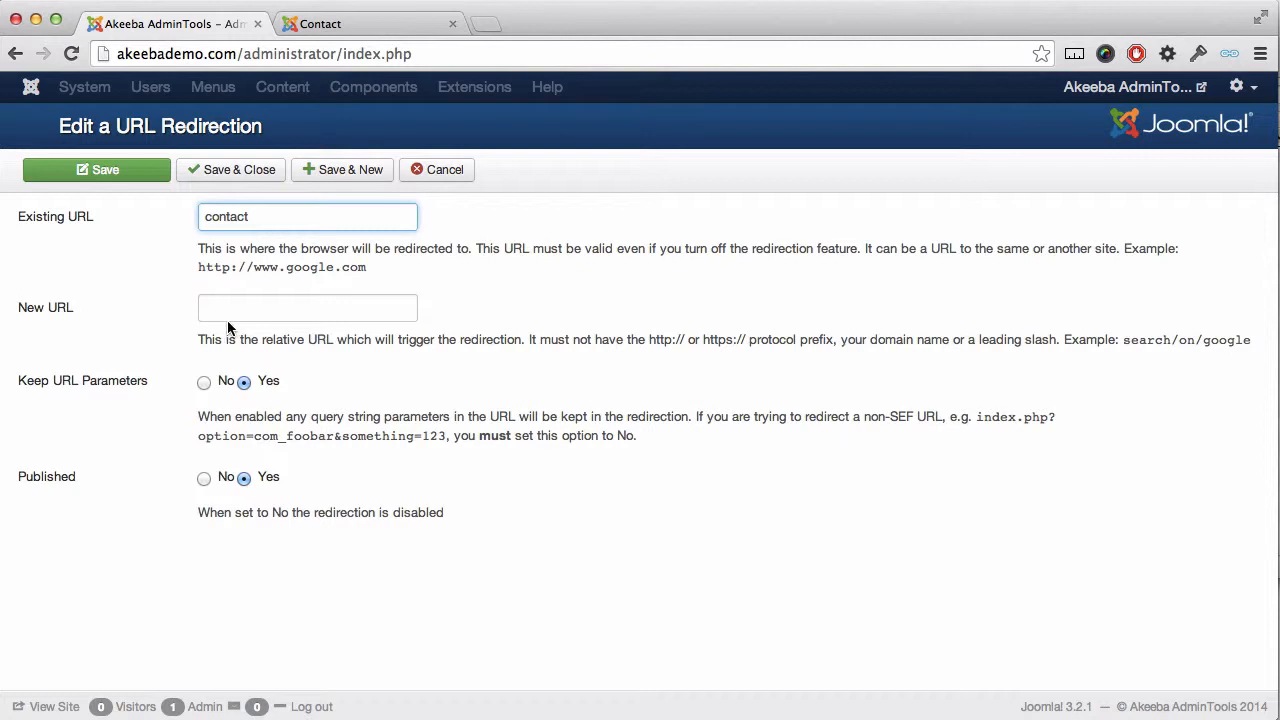
{"action": "left_click", "coordinate": [308, 308]}
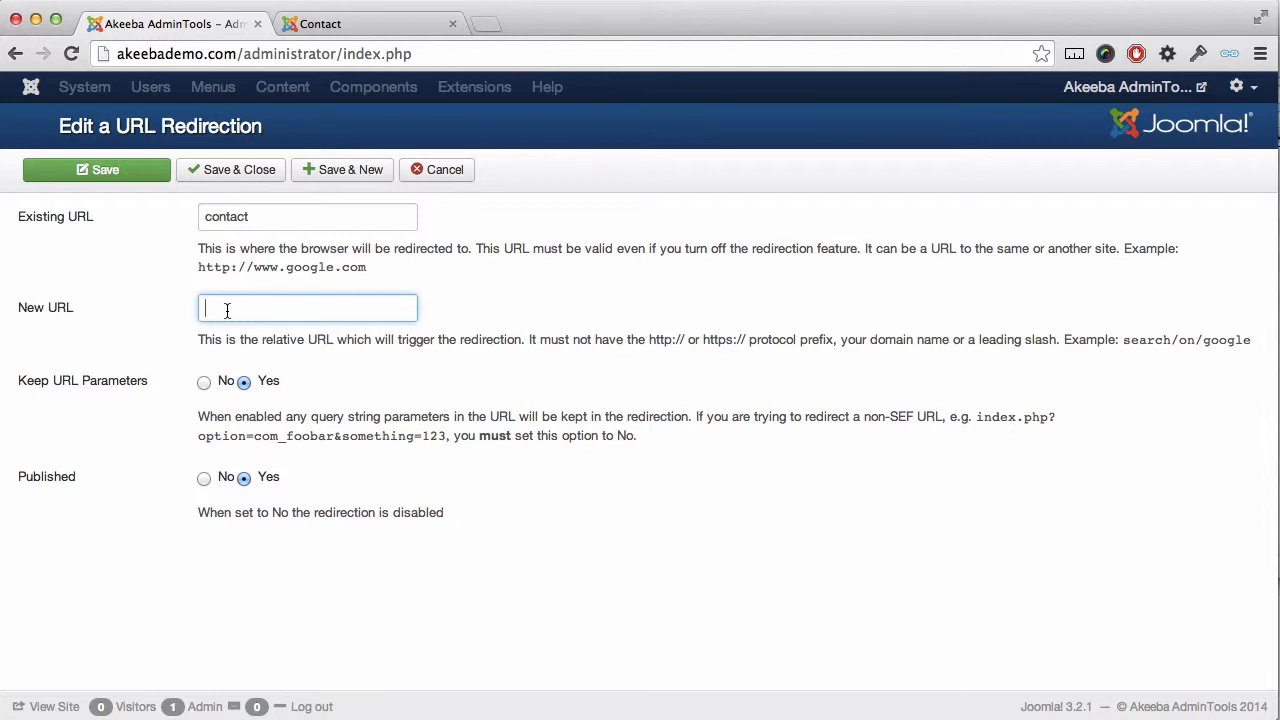
{"action": "type", "text": "co"}
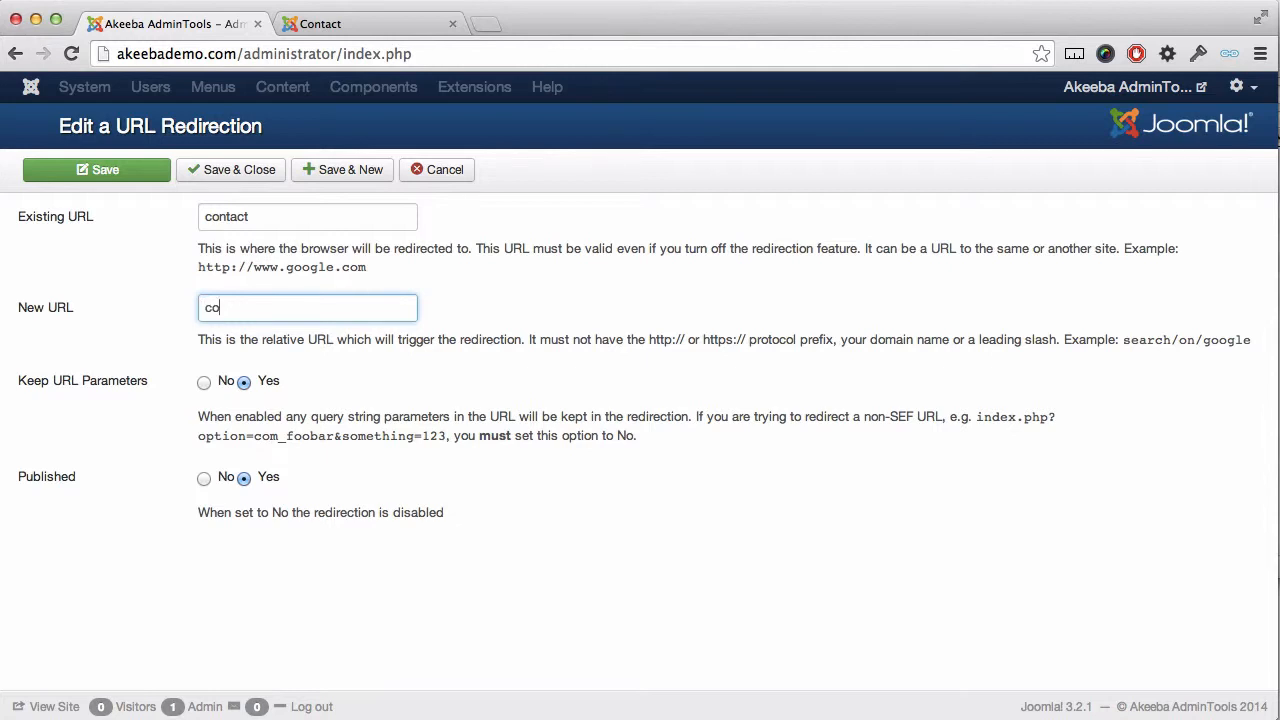
{"action": "type", "text": "ntact-u"}
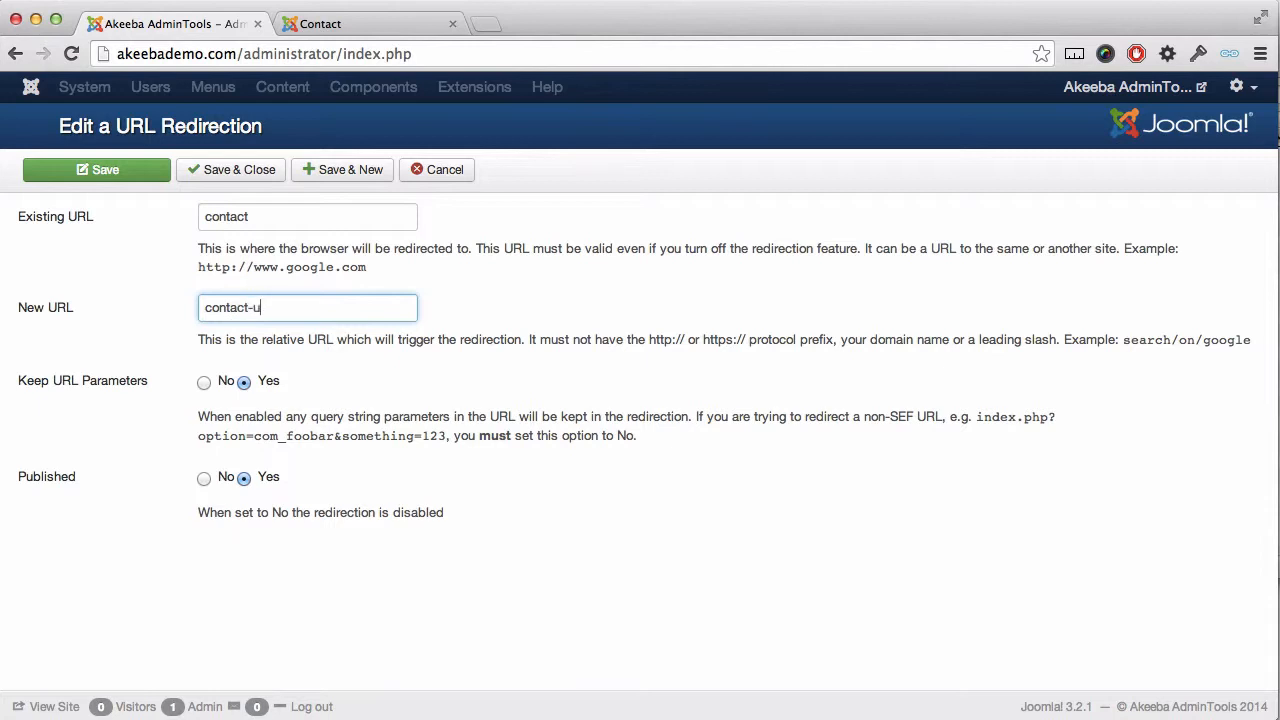
{"action": "type", "text": "s"}
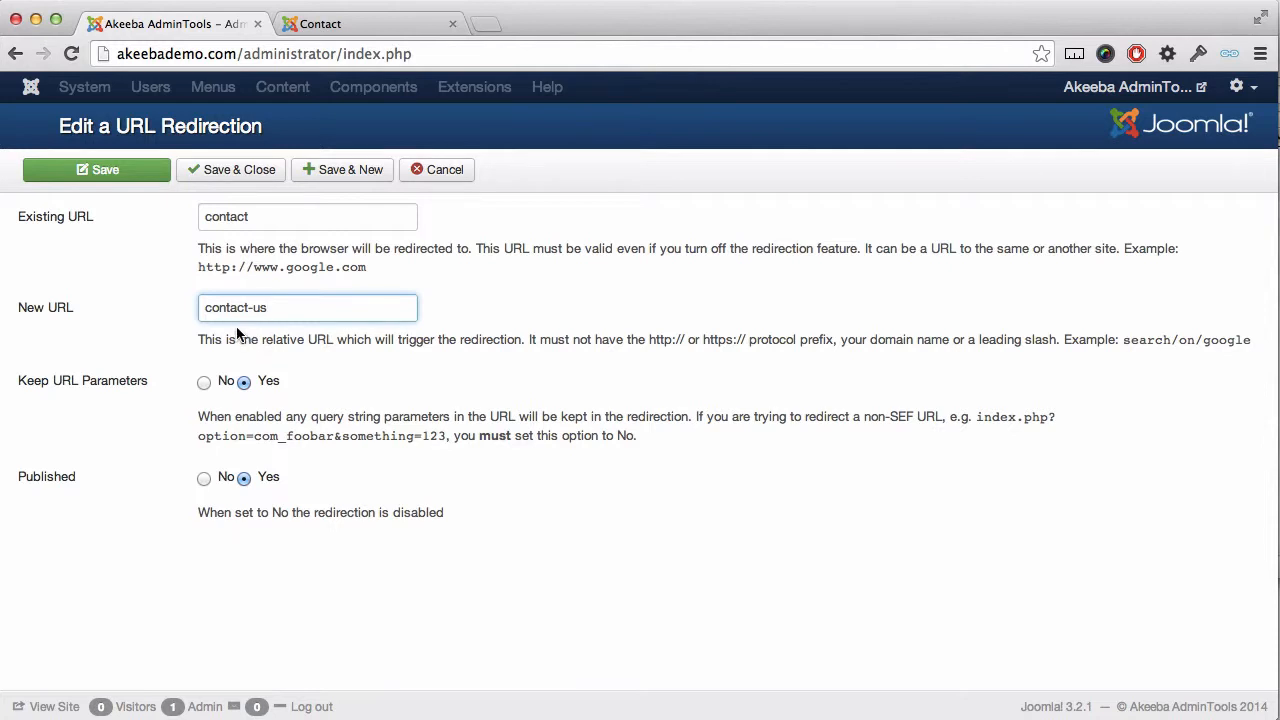
{"action": "mouse_move", "coordinate": [240, 242]}
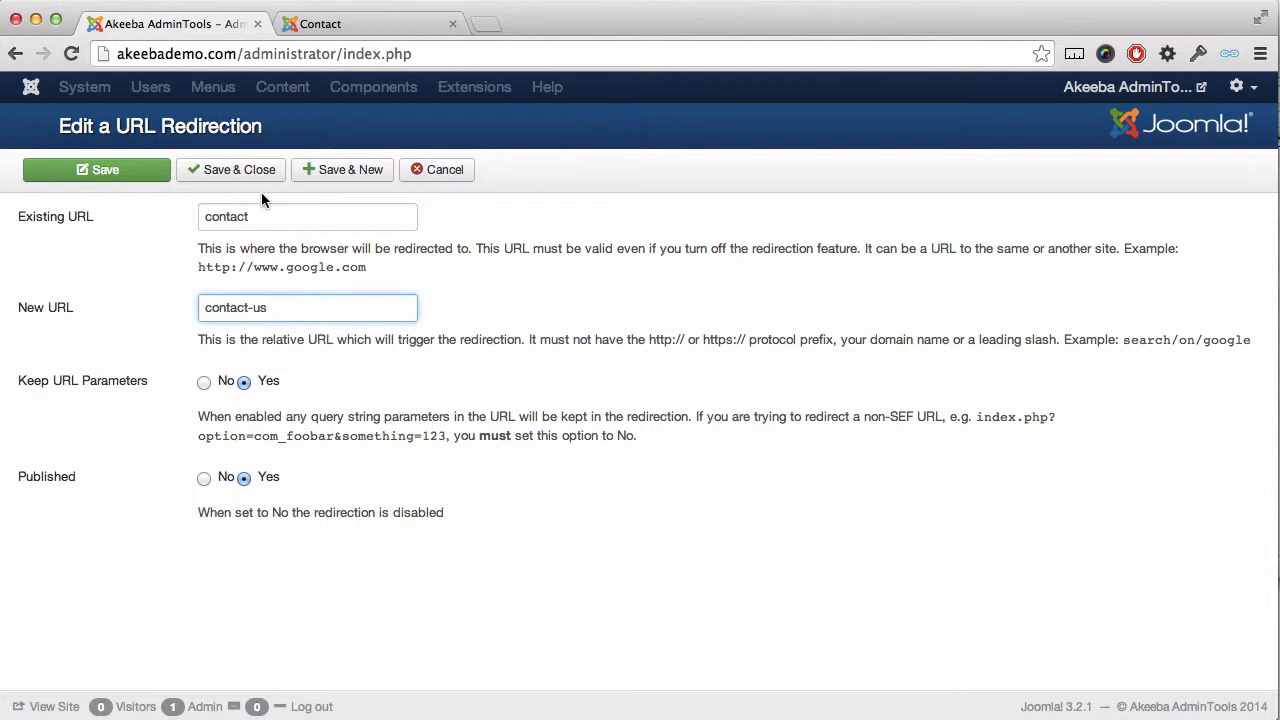
{"action": "left_click", "coordinate": [232, 168]}
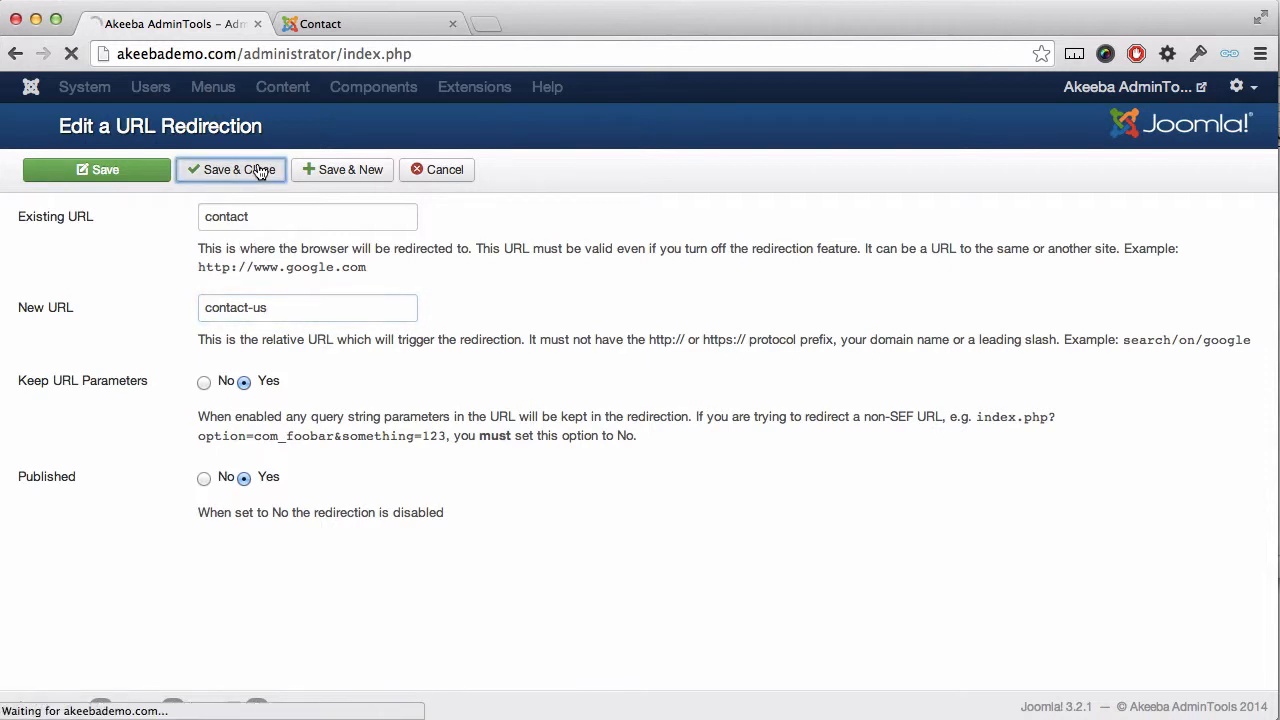
Filter the redirection list to Published so the contact / contact-us entry is shown
{"action": "left_click", "coordinate": [230, 168]}
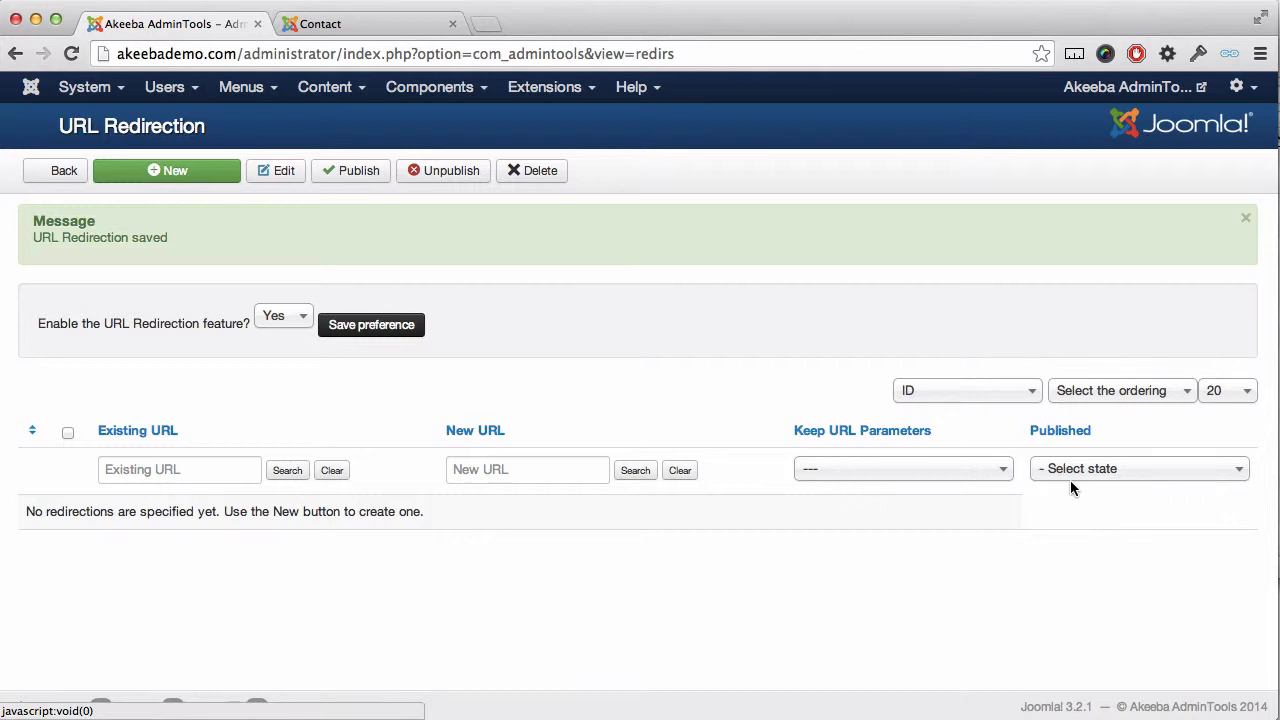
{"action": "left_click", "coordinate": [1138, 468]}
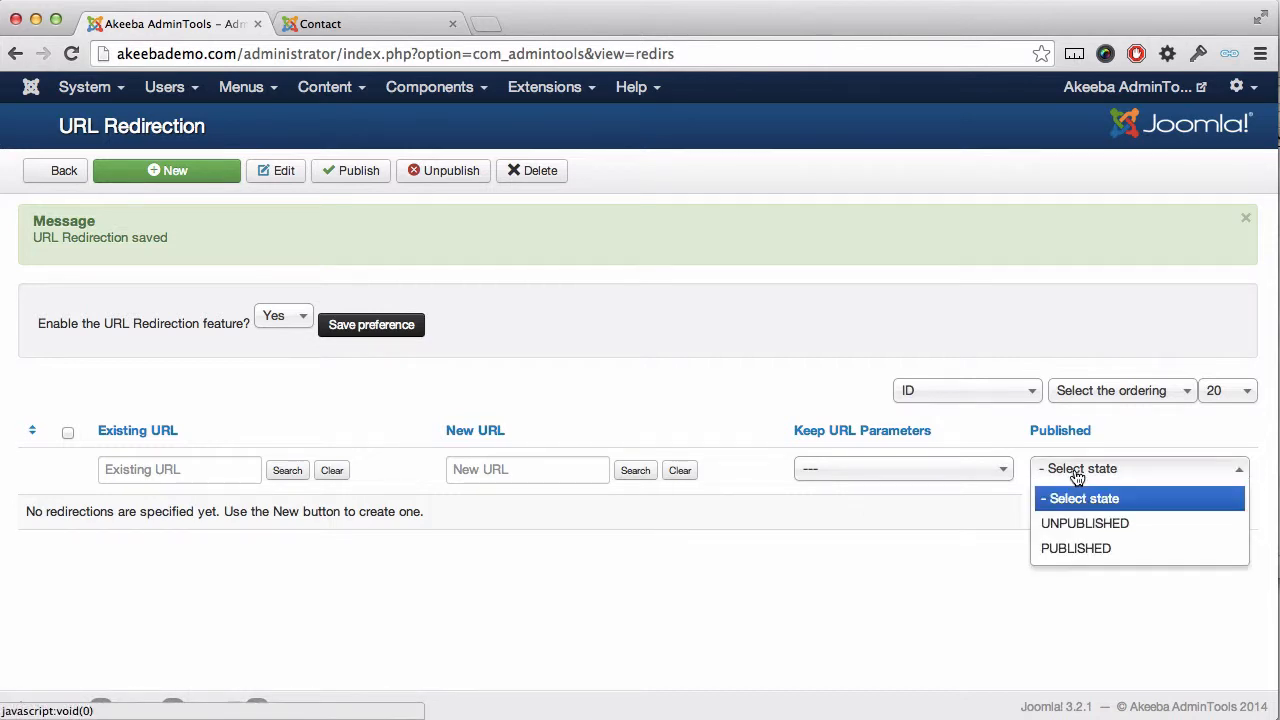
{"action": "left_click", "coordinate": [1076, 548]}
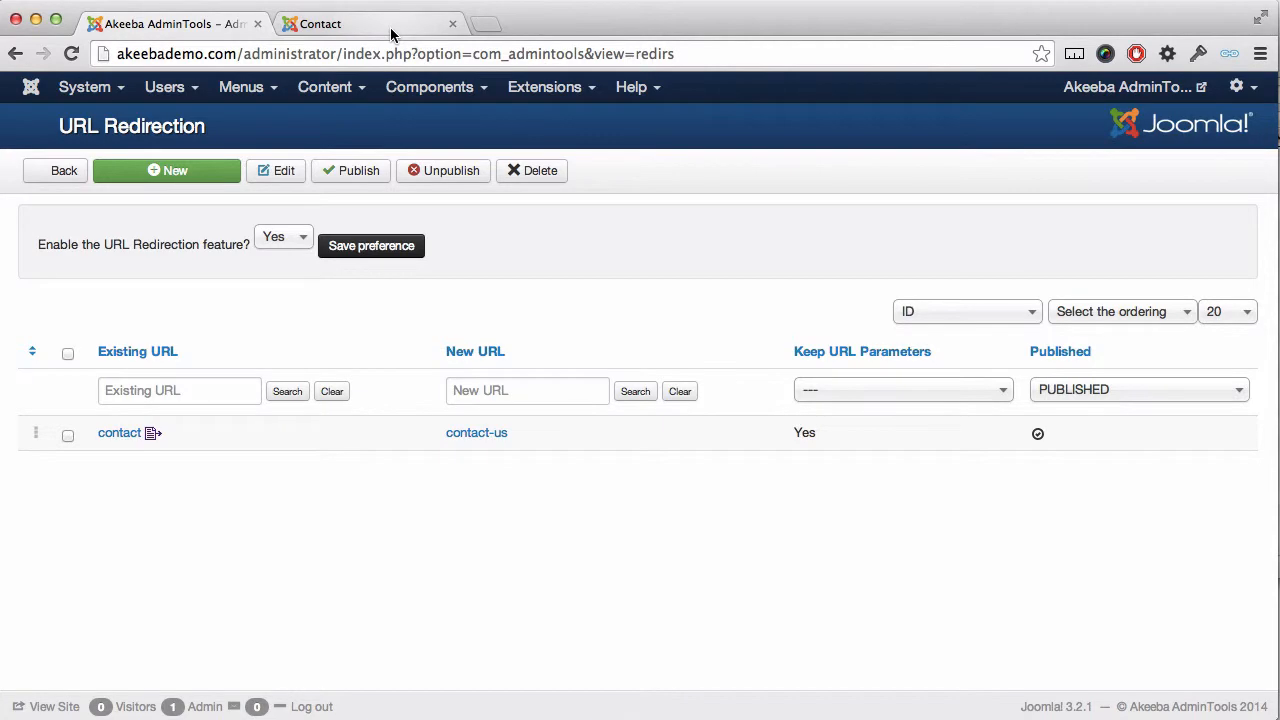
On the public site, load akeebademo.com/contact-us and land on the /contact Contact Us page
{"action": "left_click", "coordinate": [320, 24]}
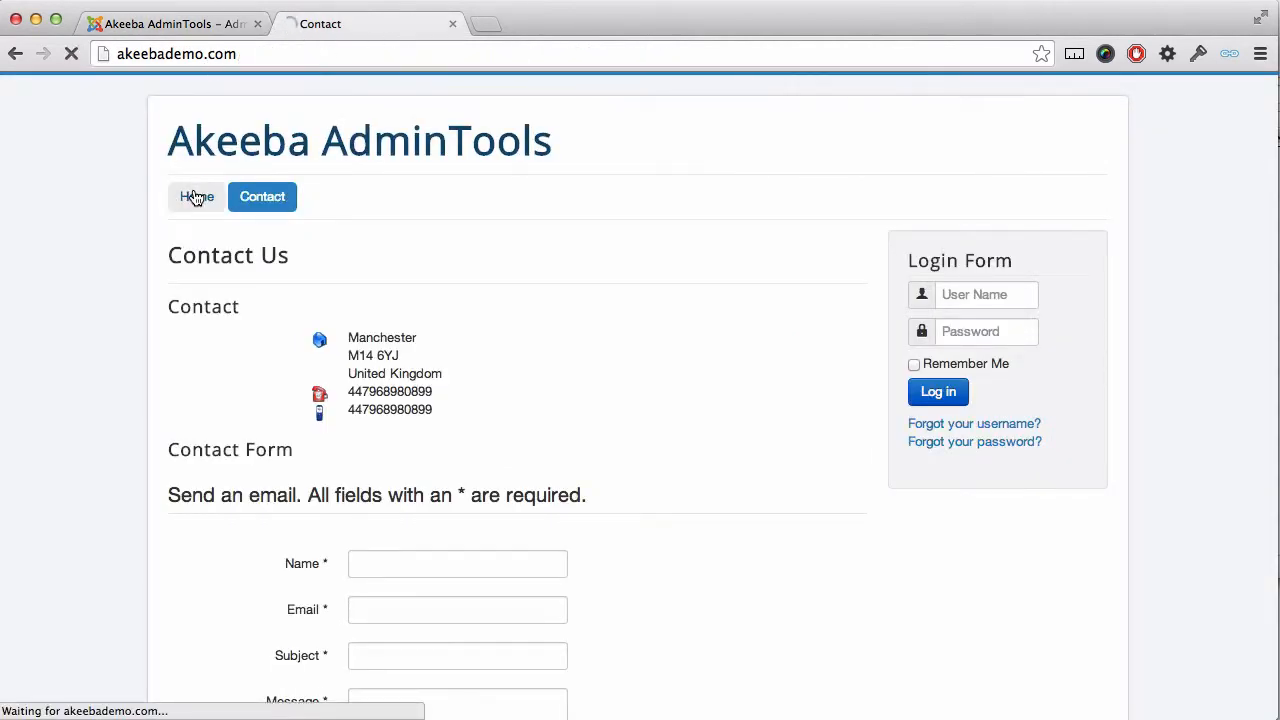
{"action": "left_click", "coordinate": [196, 196]}
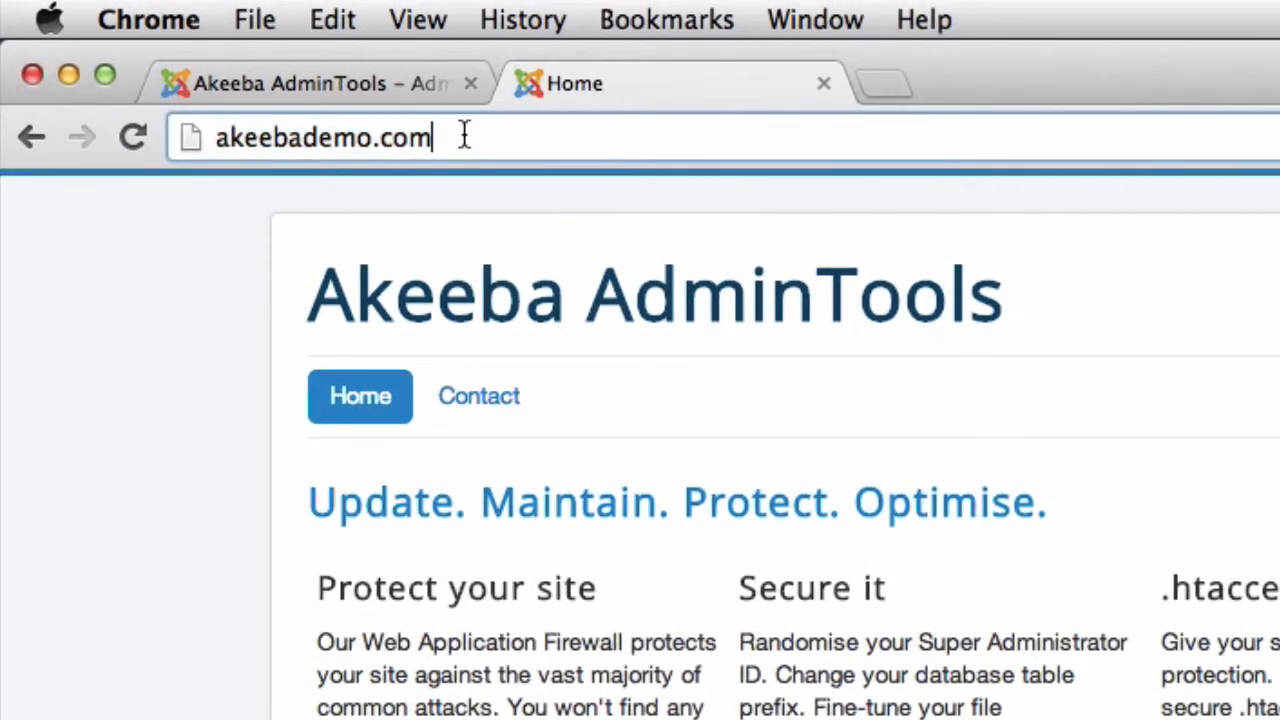
{"action": "type", "text": "/contact-us"}
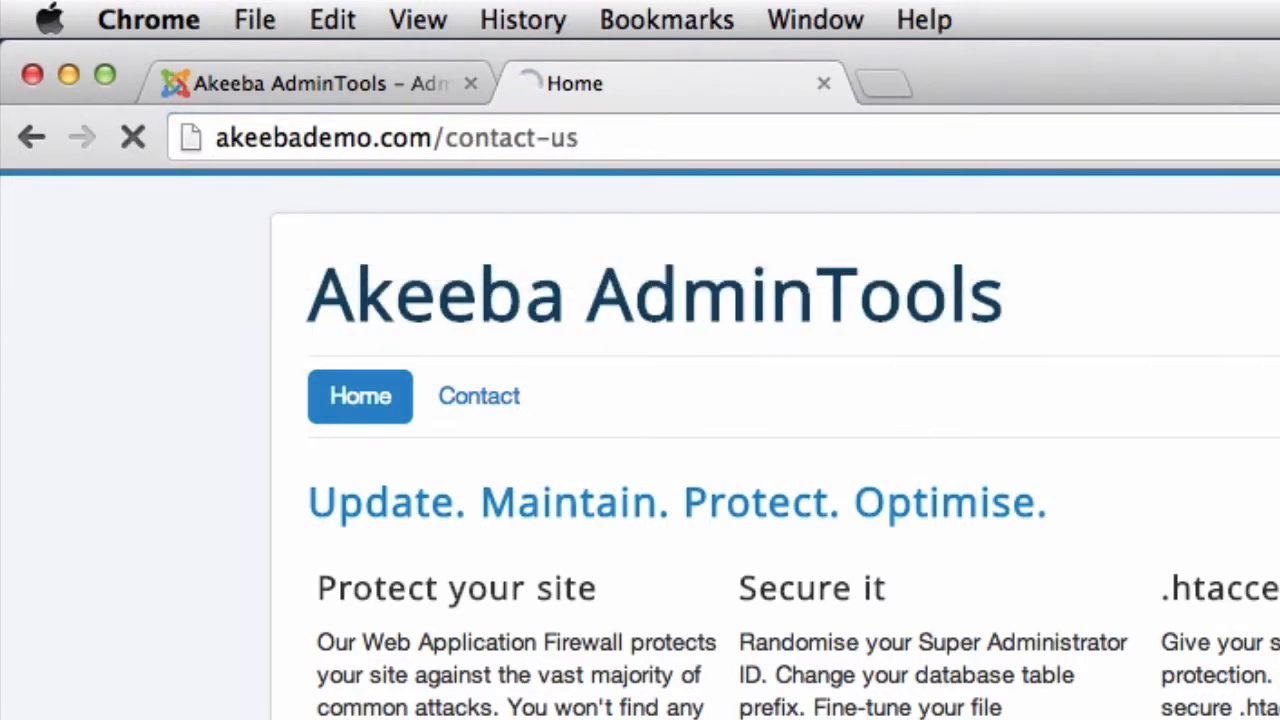
{"action": "left_click", "coordinate": [478, 396]}
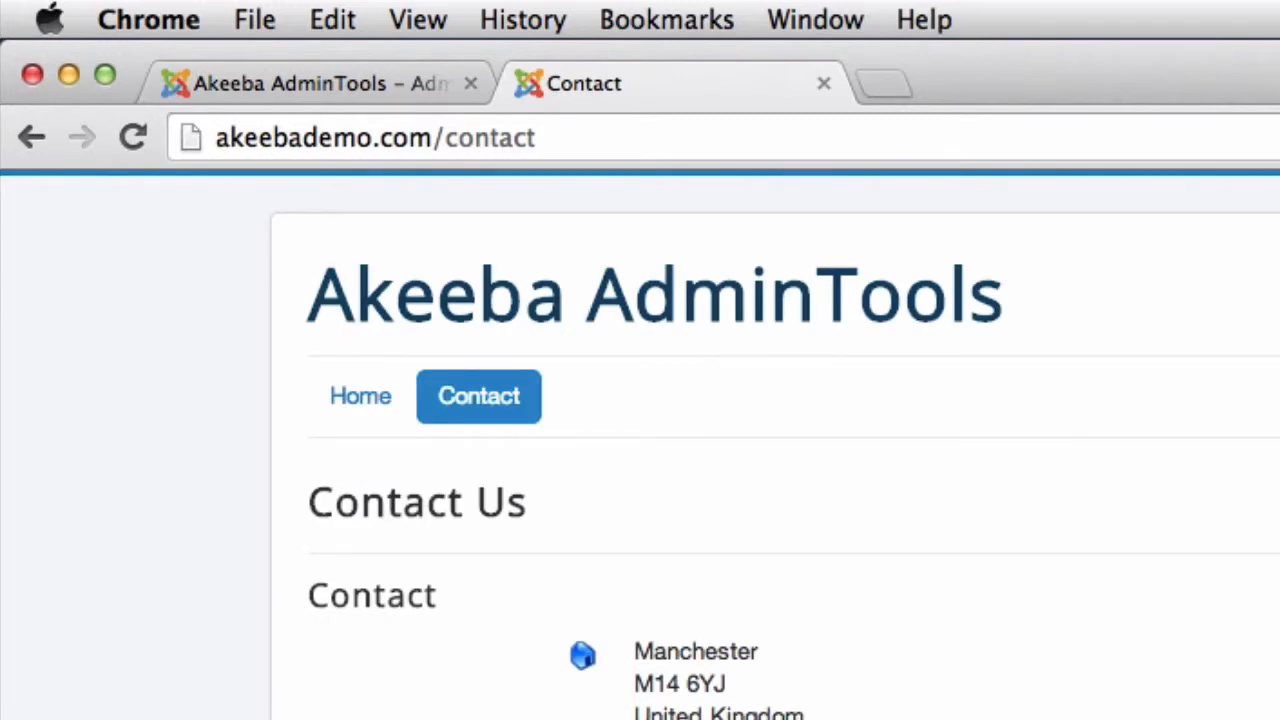
{"action": "mouse_move", "coordinate": [420, 190]}
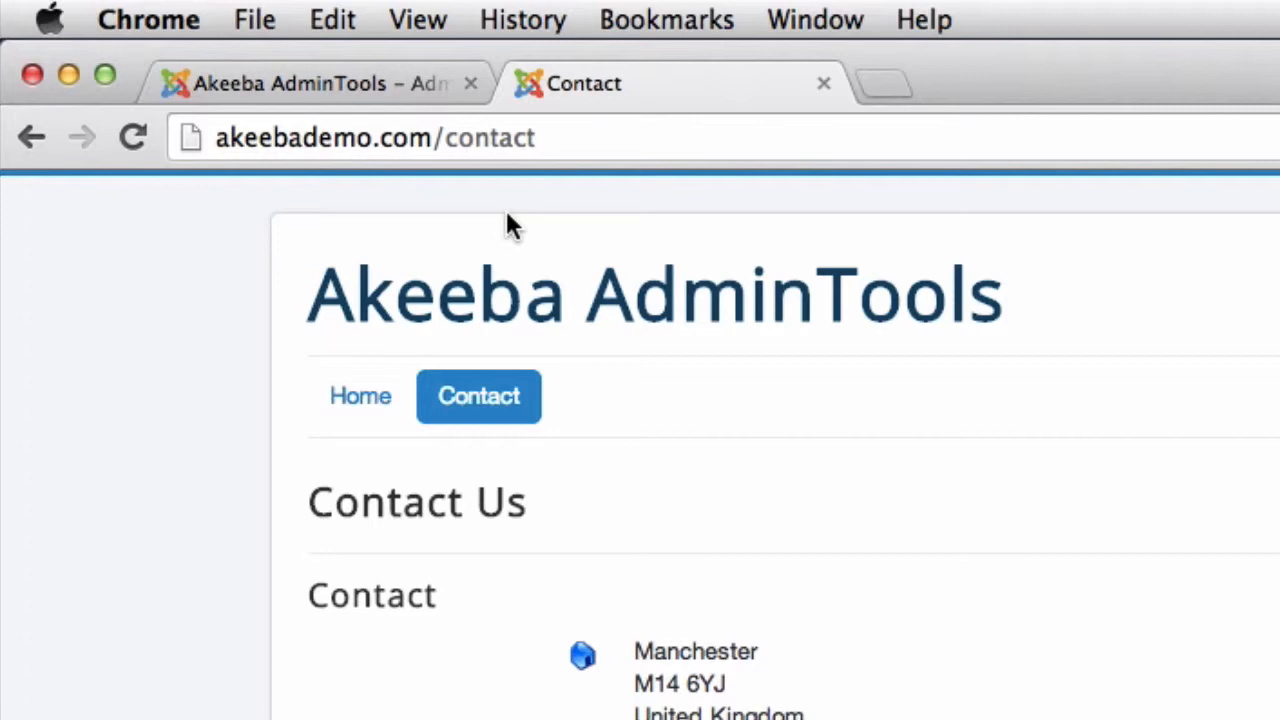
{"action": "mouse_move", "coordinate": [540, 396]}
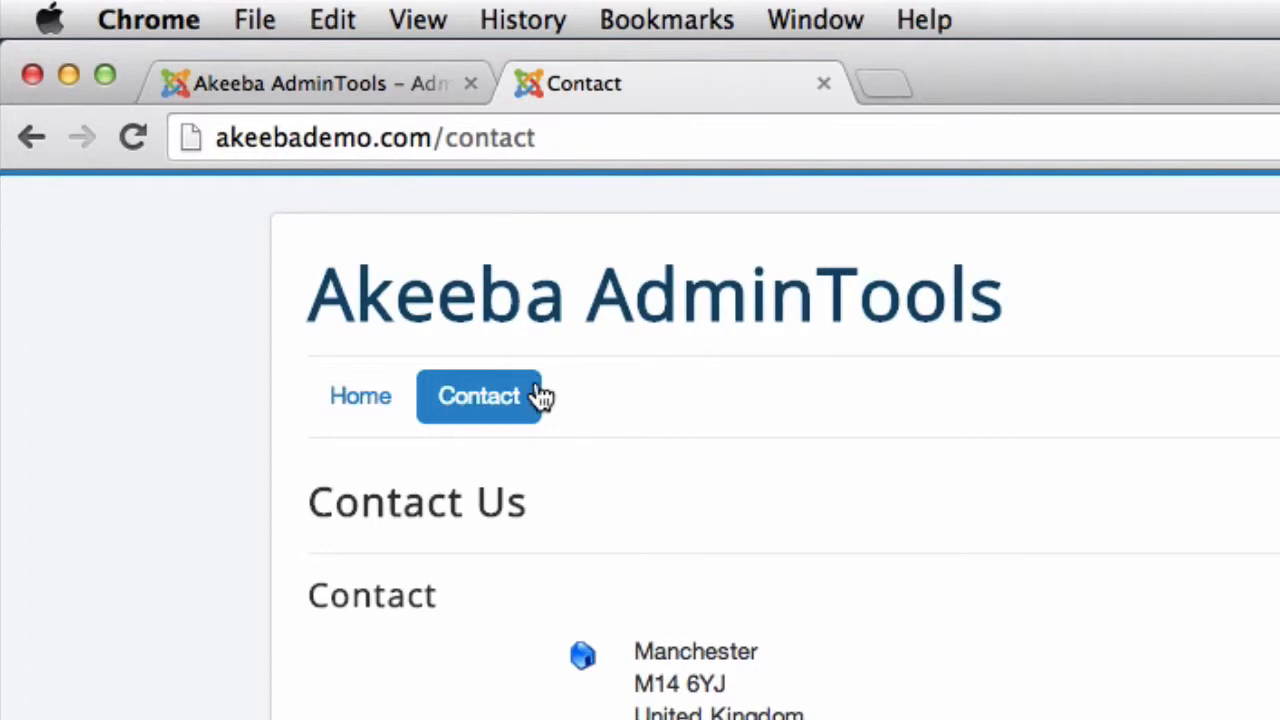